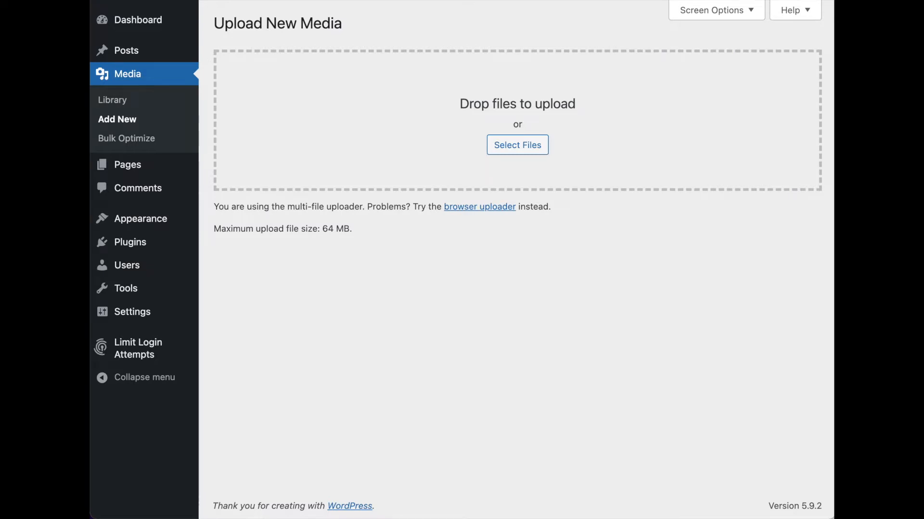
{"action": "mouse_move", "coordinate": [733, 228]}
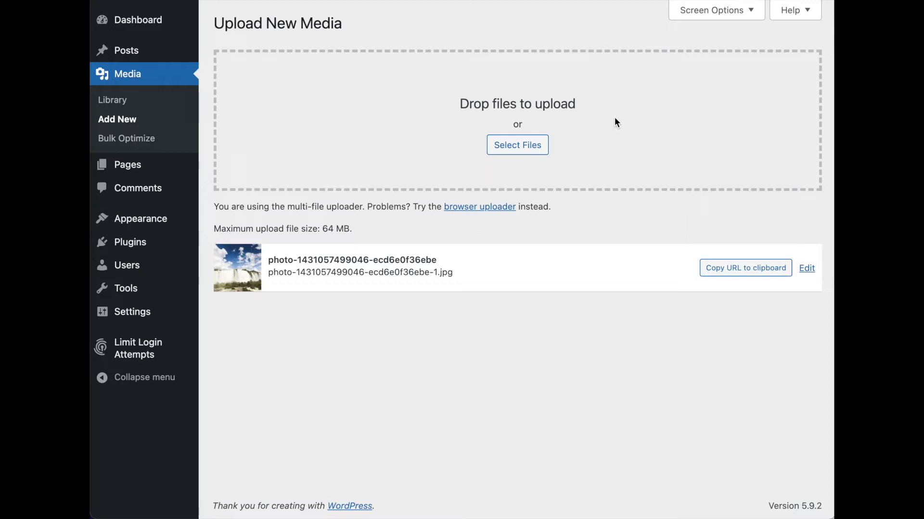
{"action": "mouse_move", "coordinate": [269, 379]}
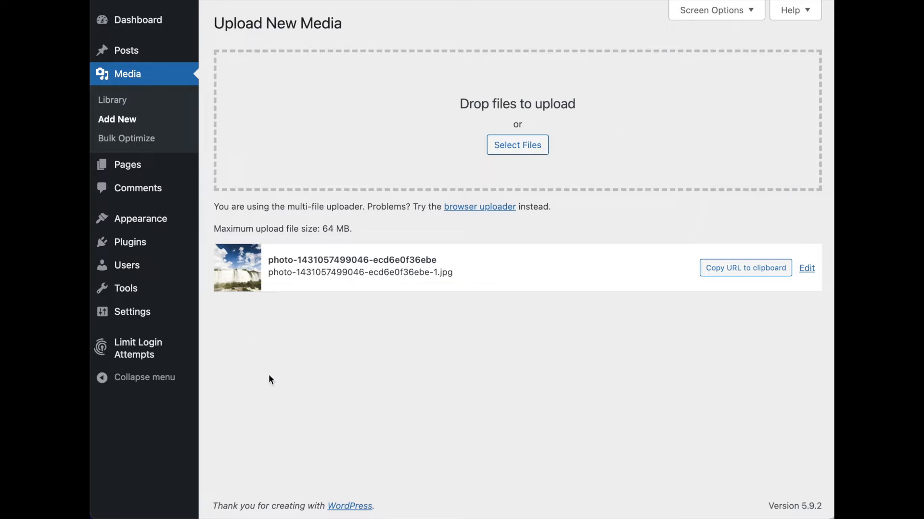
{"action": "mouse_move", "coordinate": [250, 270]}
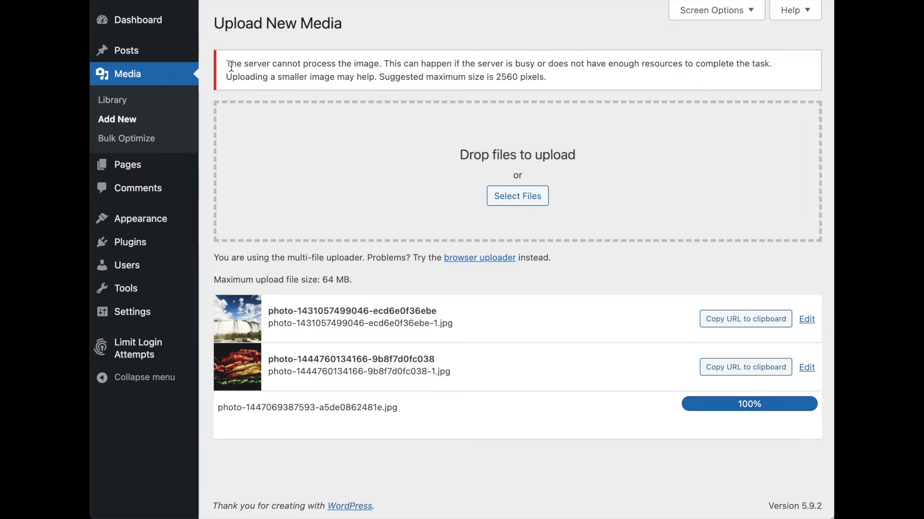
{"action": "mouse_move", "coordinate": [310, 92]}
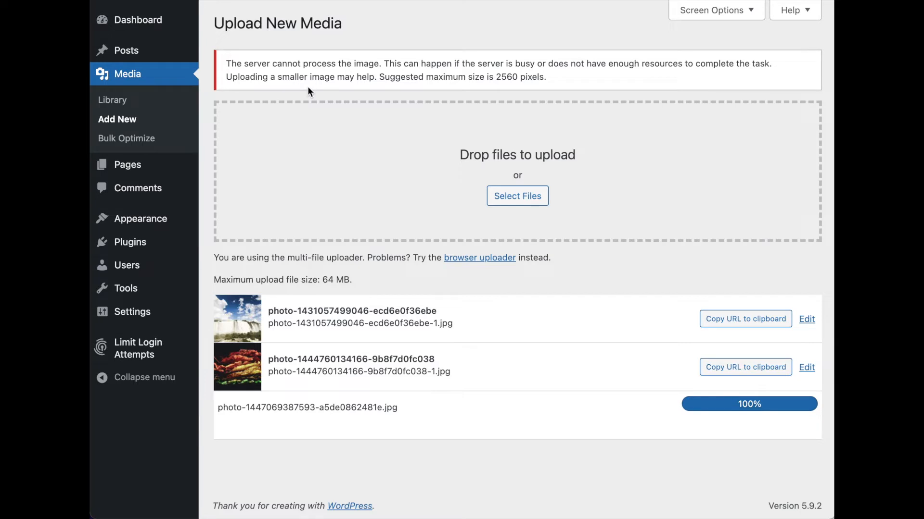
{"action": "mouse_move", "coordinate": [280, 431]}
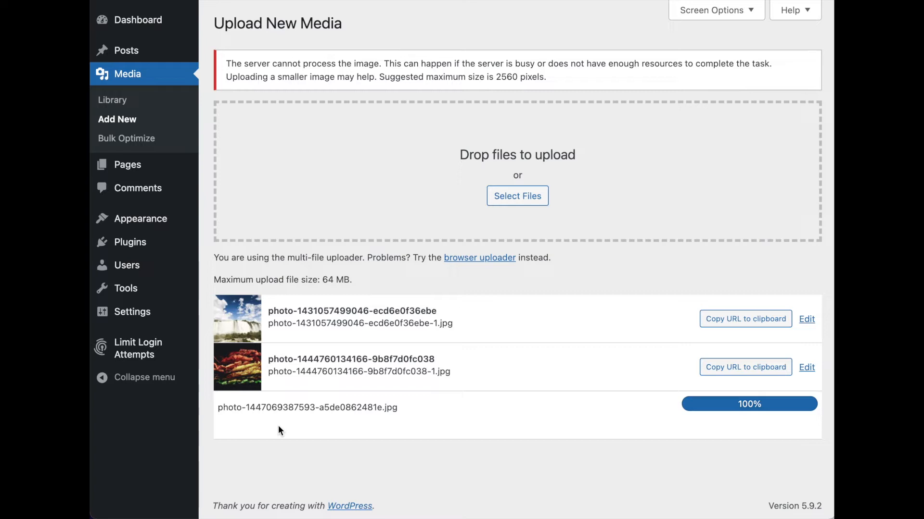
{"action": "mouse_move", "coordinate": [308, 444]}
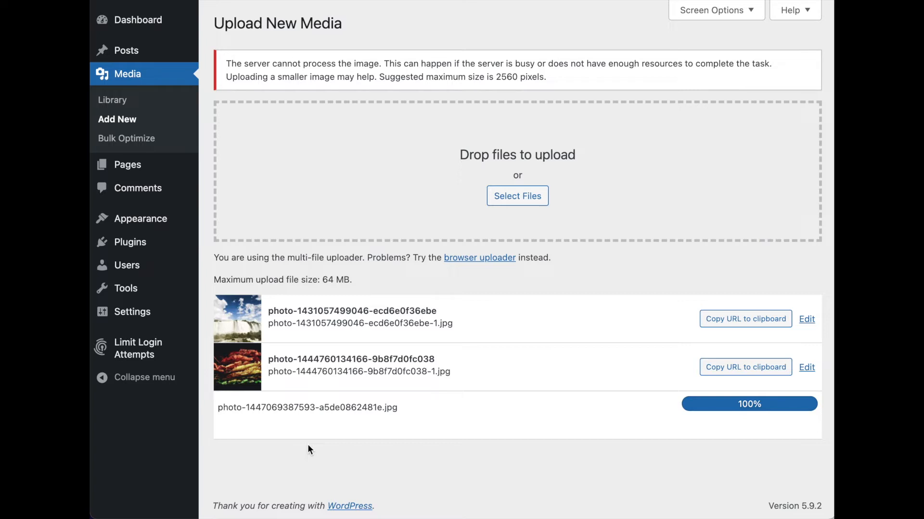
{"action": "mouse_move", "coordinate": [313, 443]}
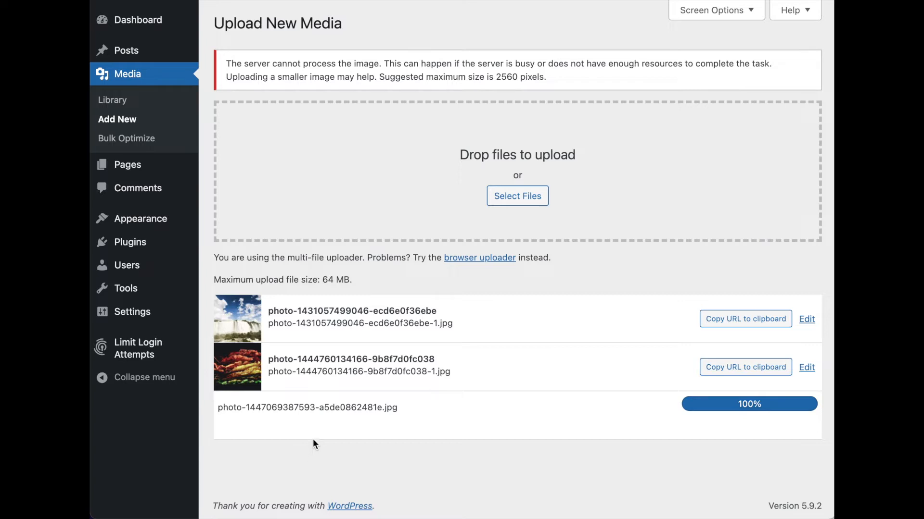
{"action": "mouse_move", "coordinate": [254, 452]}
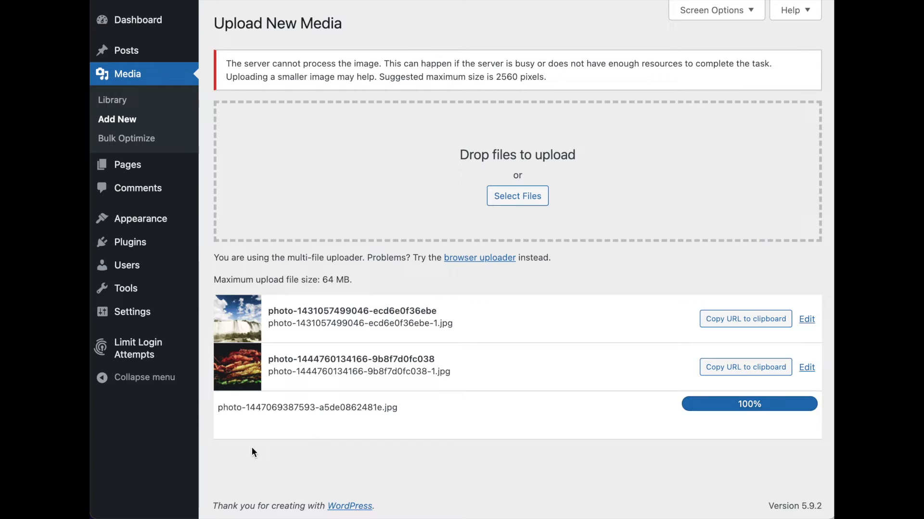
{"action": "mouse_move", "coordinate": [278, 450]}
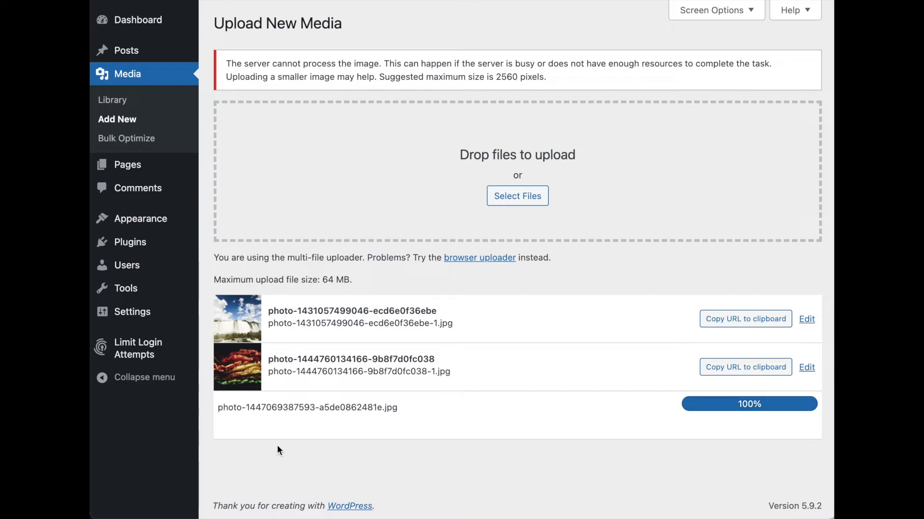
- Open DevTools via Inspect and read the console's 502 error for async-upload.php
{"action": "right_click", "coordinate": [280, 454]}
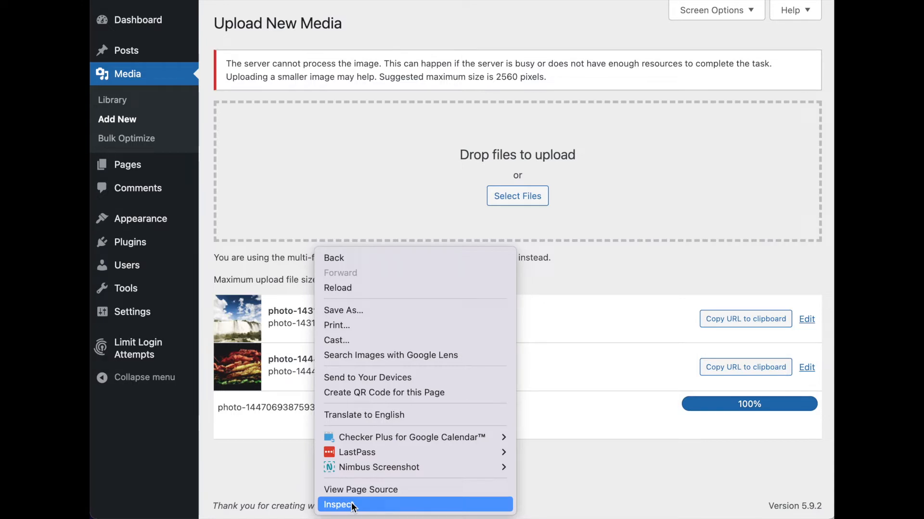
{"action": "left_click", "coordinate": [338, 505]}
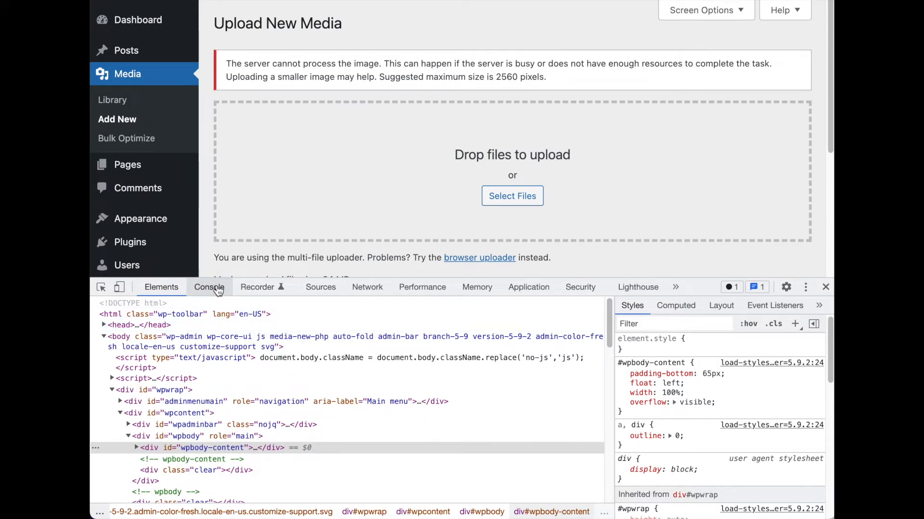
{"action": "left_click", "coordinate": [210, 286]}
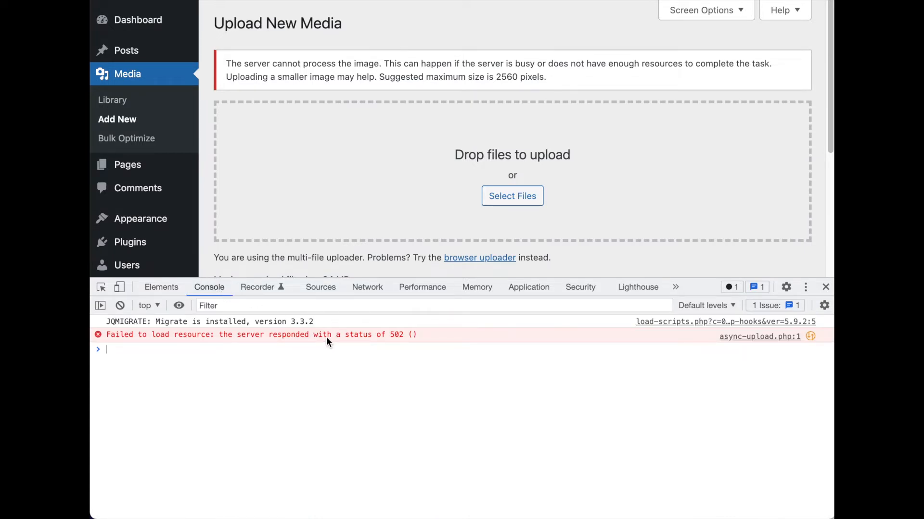
{"action": "mouse_move", "coordinate": [397, 340]}
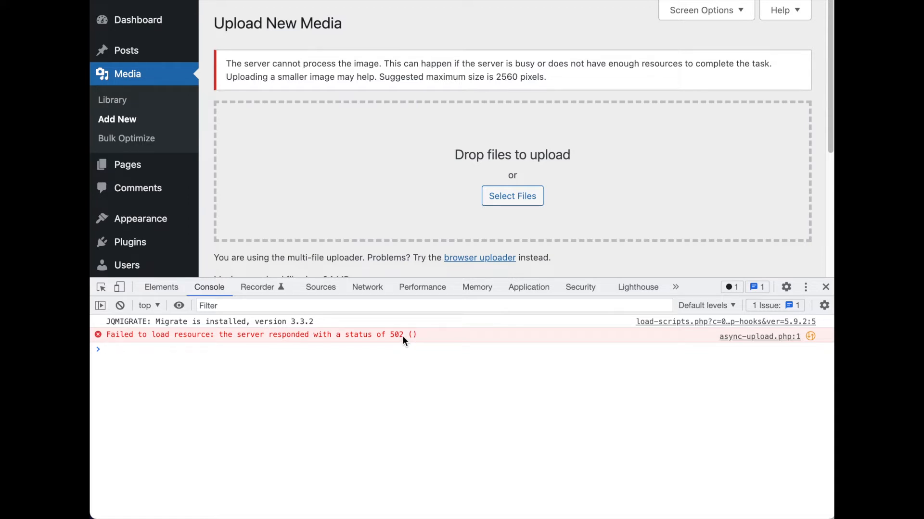
- Filter the Network panel to Fetch/XHR and preview the admin-ajax.php response
{"action": "left_click", "coordinate": [367, 287]}
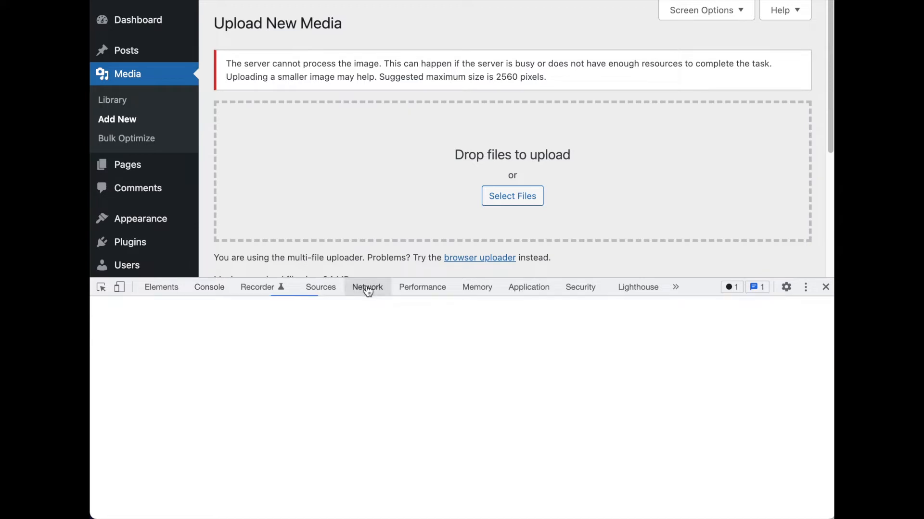
{"action": "left_click", "coordinate": [367, 287]}
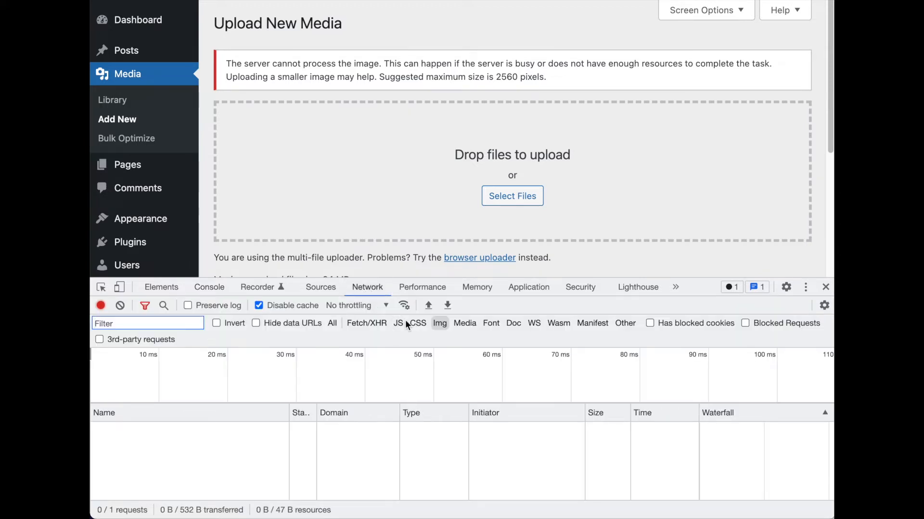
{"action": "left_click", "coordinate": [332, 323]}
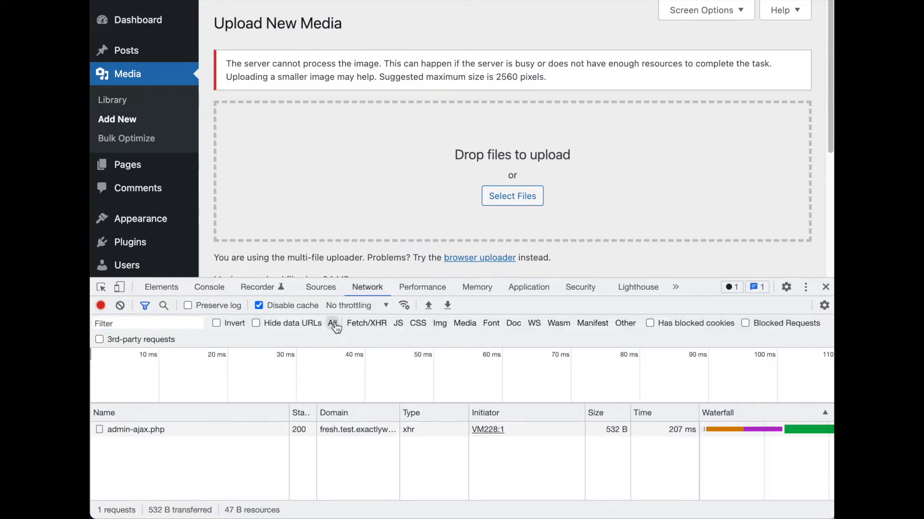
{"action": "mouse_move", "coordinate": [345, 322]}
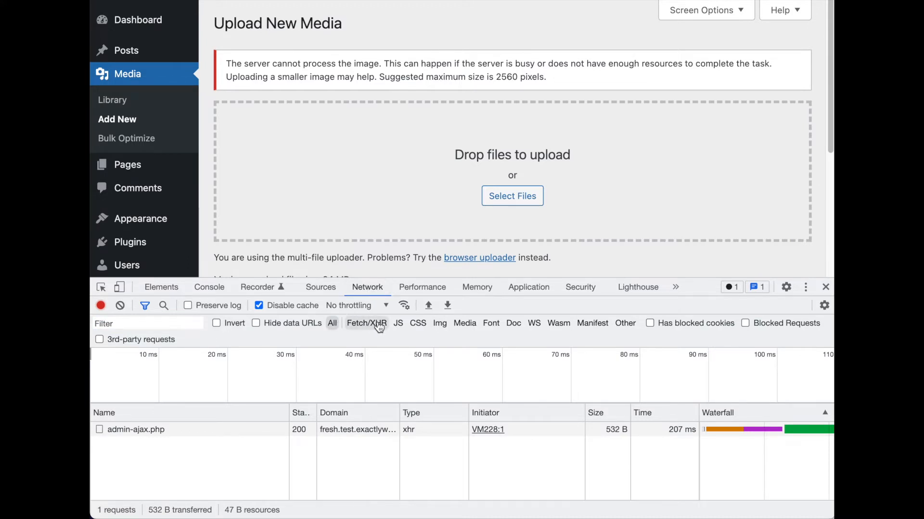
{"action": "mouse_move", "coordinate": [367, 323]}
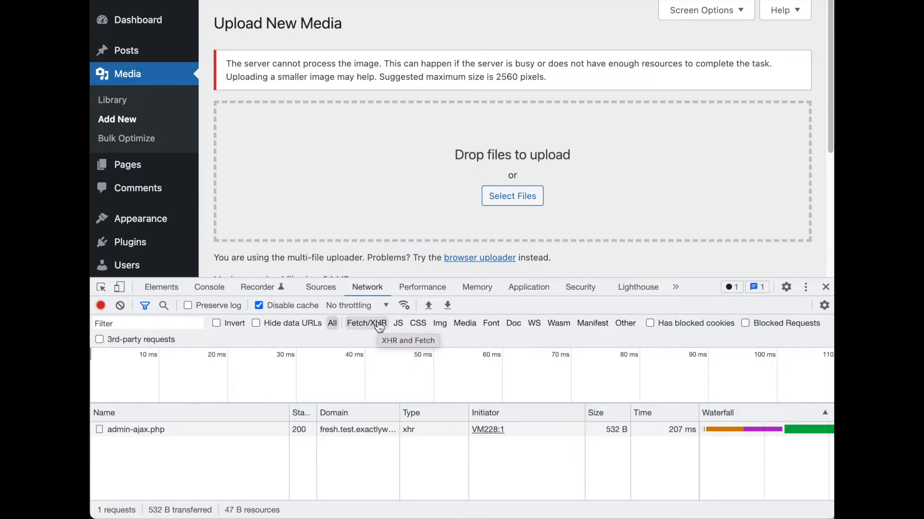
{"action": "mouse_move", "coordinate": [360, 331]}
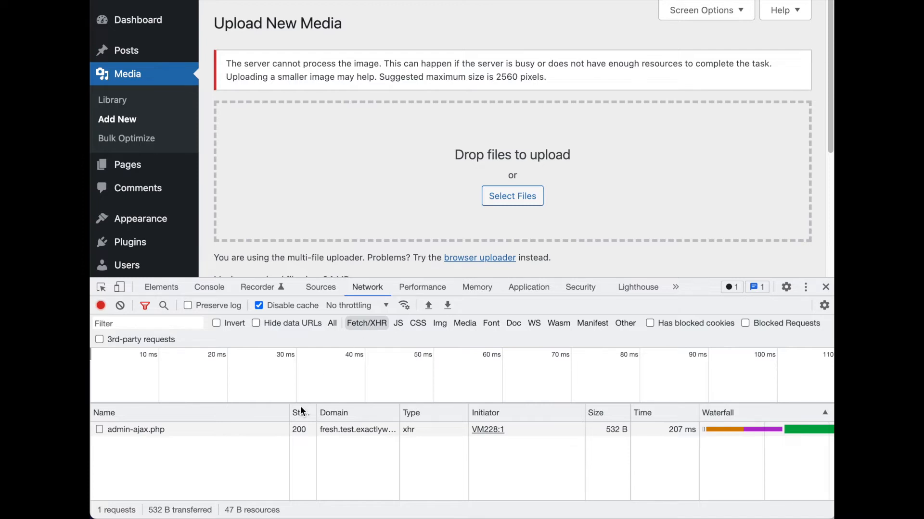
{"action": "left_click", "coordinate": [136, 429]}
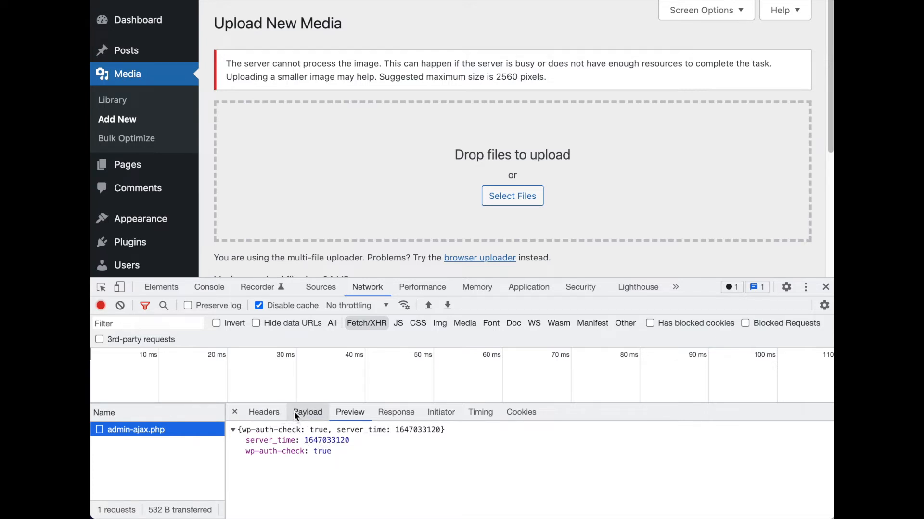
- View admin-ajax.php's heartbeat form data: interval 60, screen ID media, has_focus false
{"action": "left_click", "coordinate": [308, 412]}
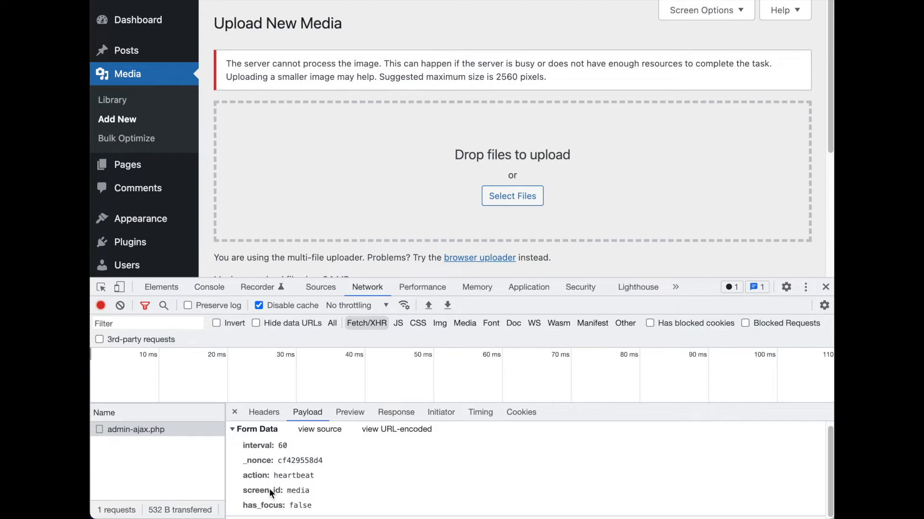
{"action": "mouse_move", "coordinate": [300, 495]}
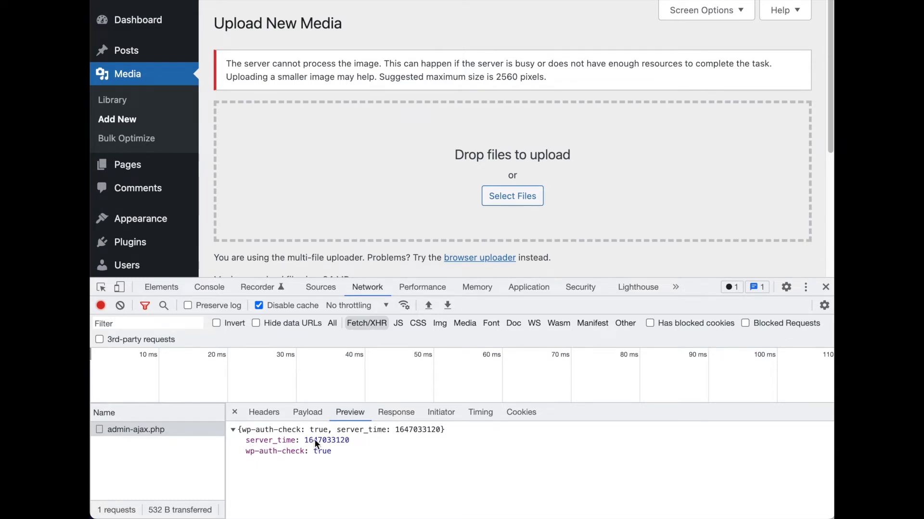
{"action": "mouse_move", "coordinate": [327, 440]}
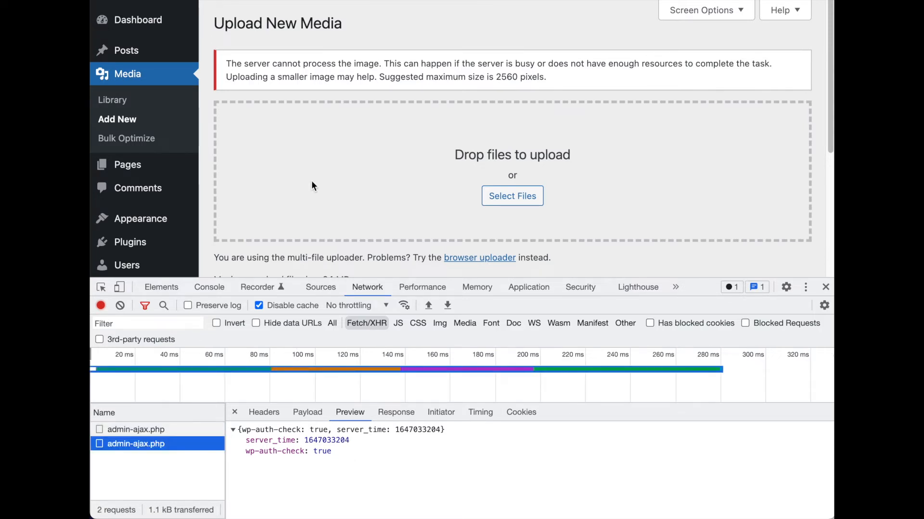
{"action": "mouse_move", "coordinate": [697, 215]}
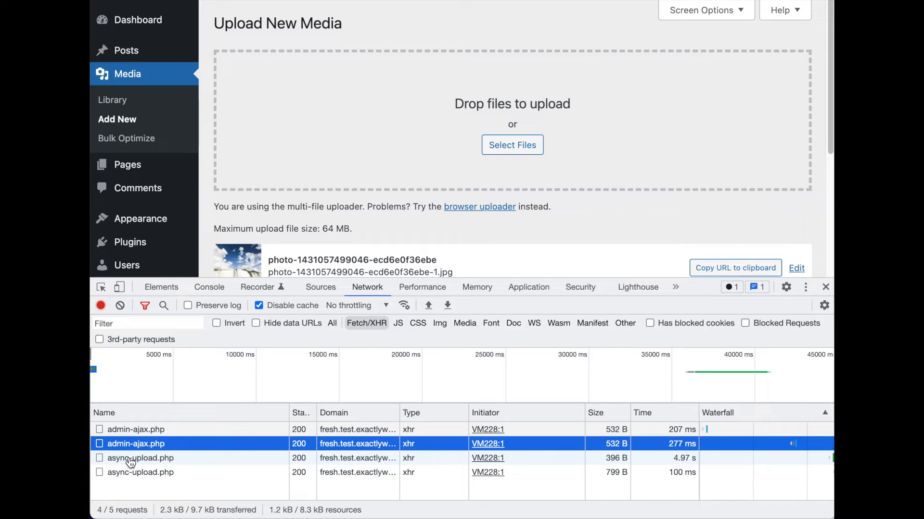
- Inspect the first async-upload.php request's form data and response
{"action": "left_click", "coordinate": [140, 457]}
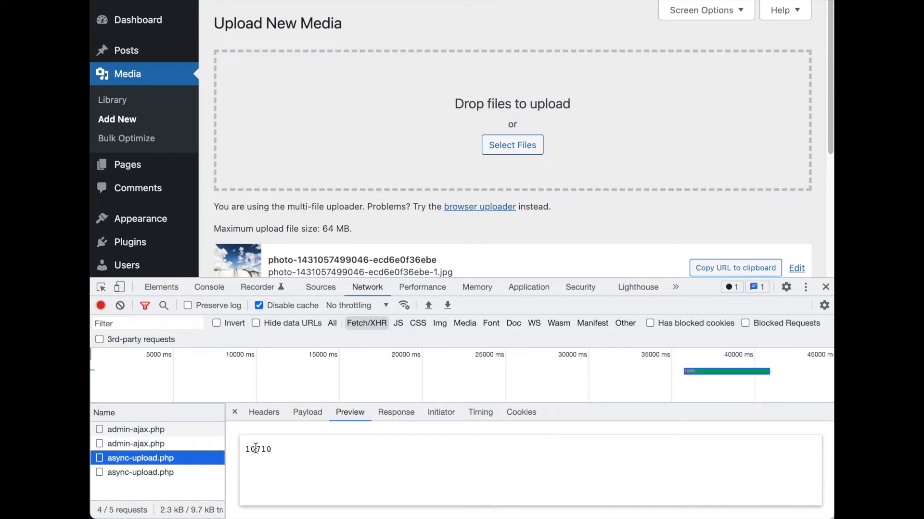
{"action": "left_click", "coordinate": [306, 413]}
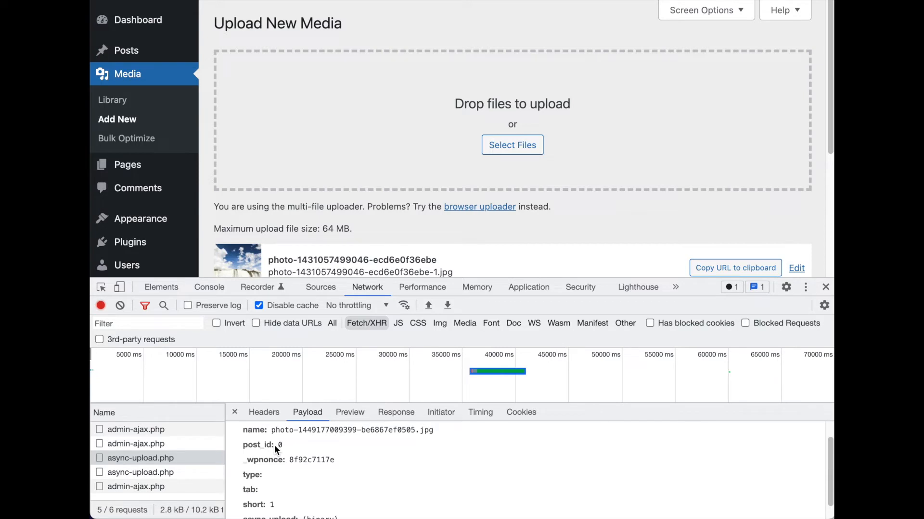
{"action": "scroll", "scroll_direction": "down", "scroll_amount": 3}
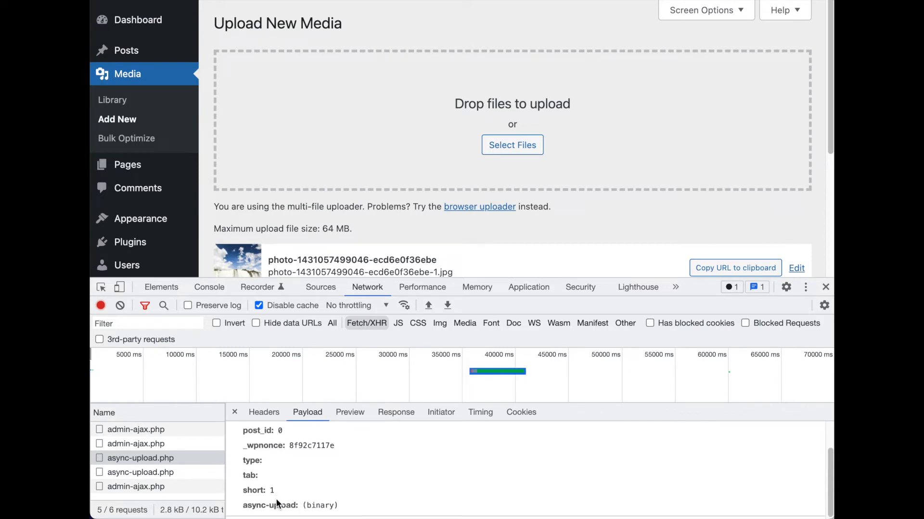
{"action": "mouse_move", "coordinate": [321, 511]}
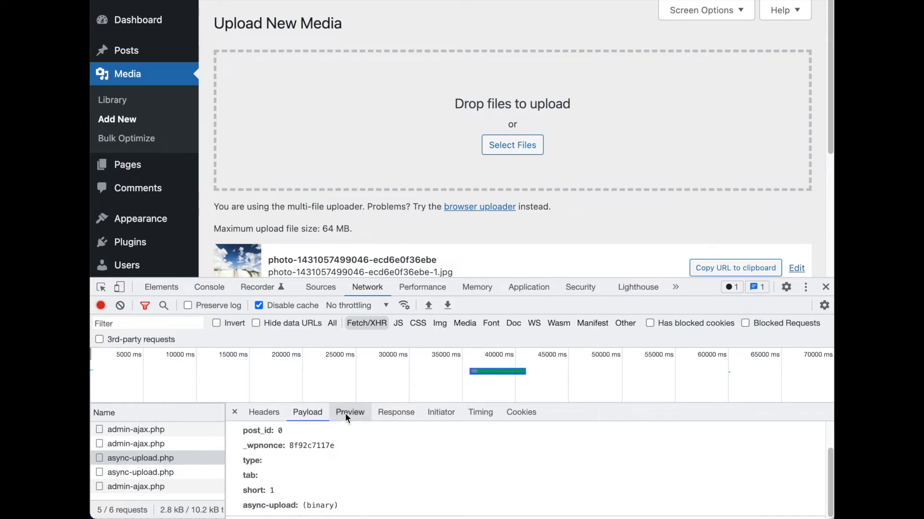
{"action": "mouse_move", "coordinate": [350, 411]}
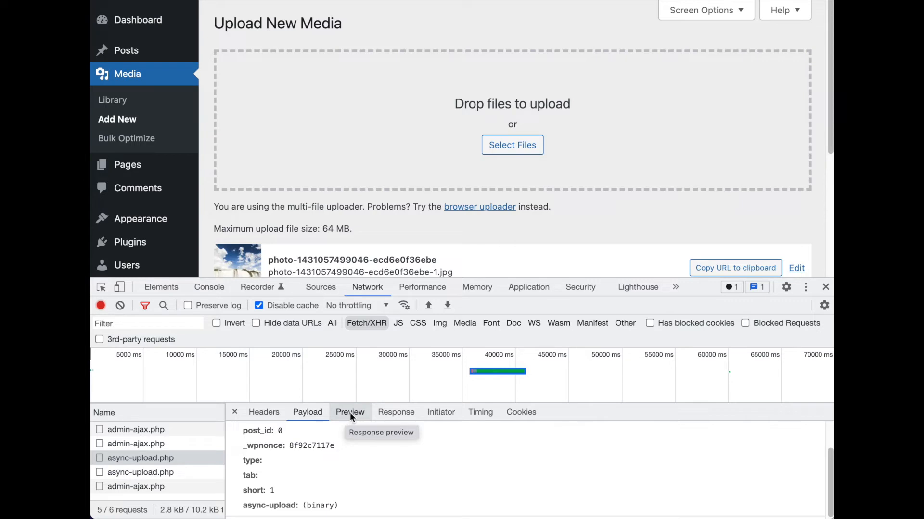
{"action": "left_click", "coordinate": [396, 412]}
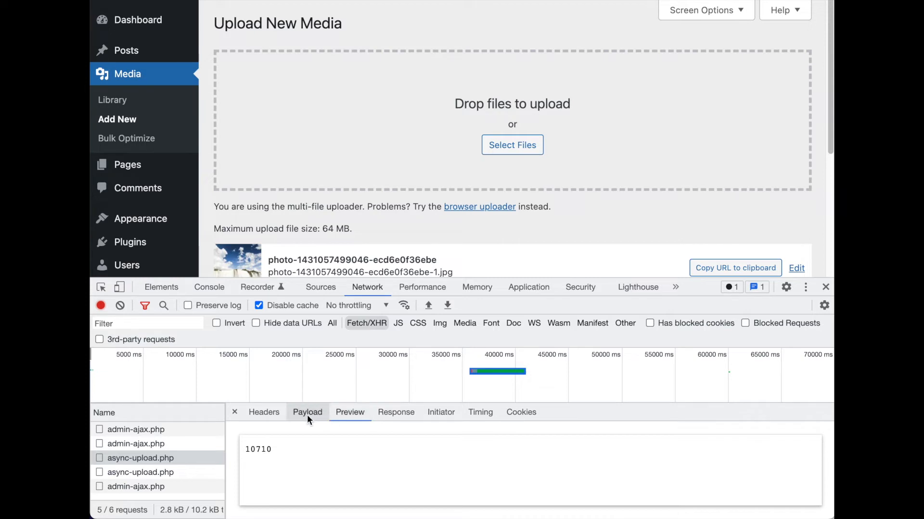
- Inspect the later async-upload.php request's payload, HTML preview and raw response
{"action": "left_click", "coordinate": [140, 472]}
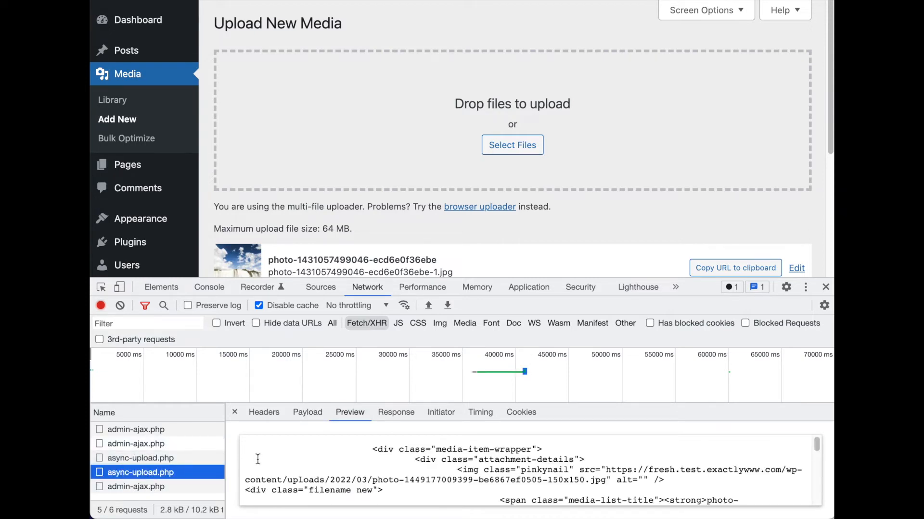
{"action": "left_click", "coordinate": [307, 412]}
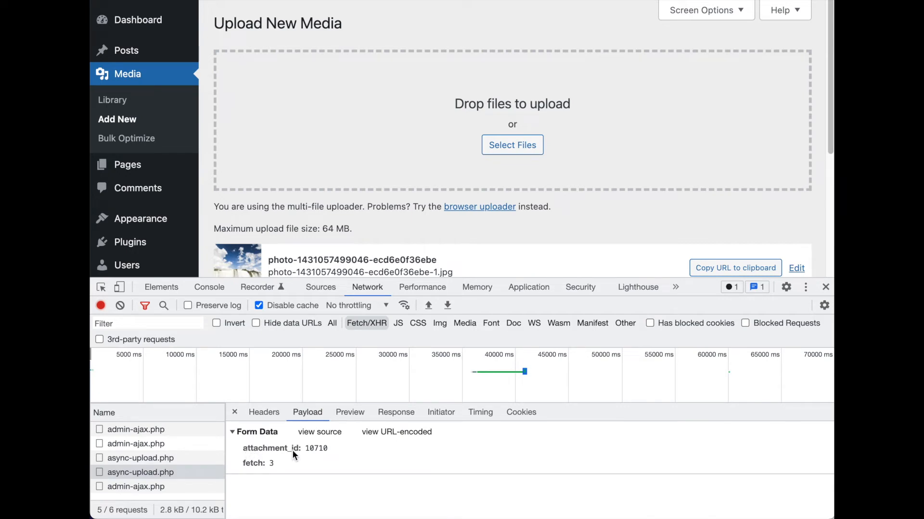
{"action": "mouse_move", "coordinate": [303, 457]}
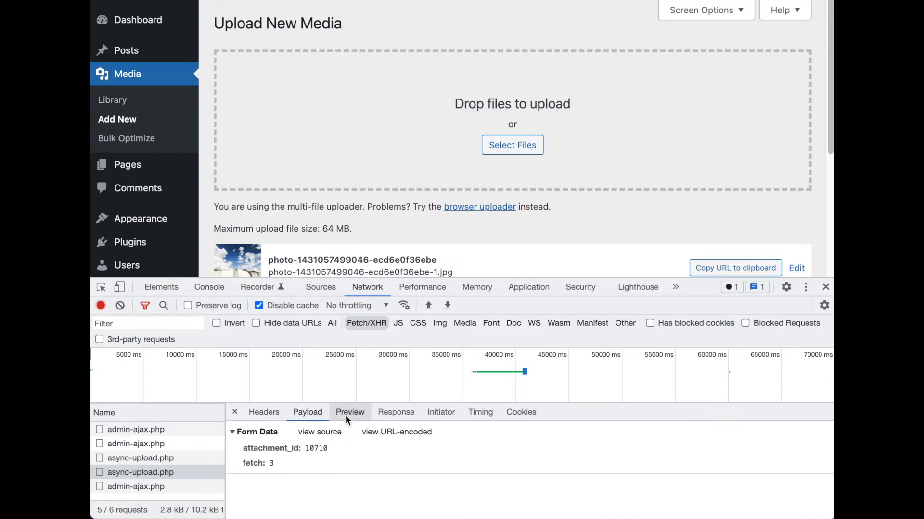
{"action": "mouse_move", "coordinate": [349, 411]}
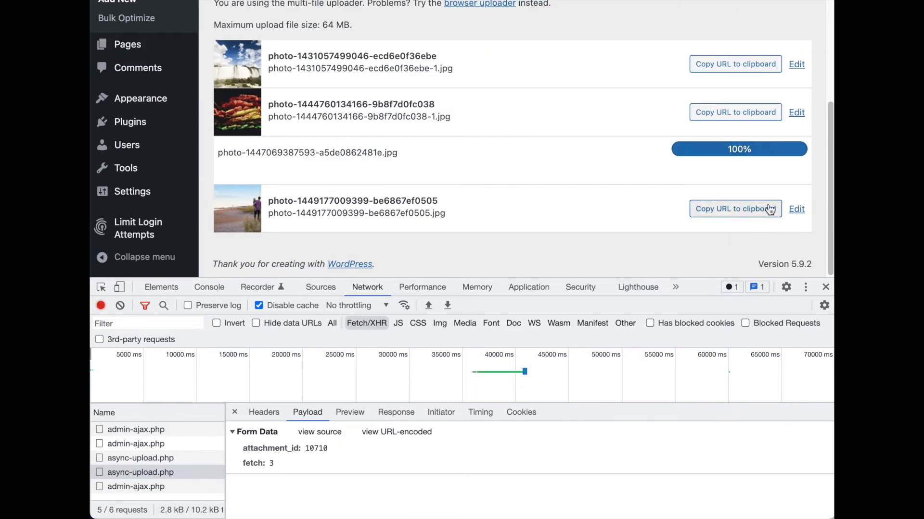
{"action": "mouse_move", "coordinate": [257, 206]}
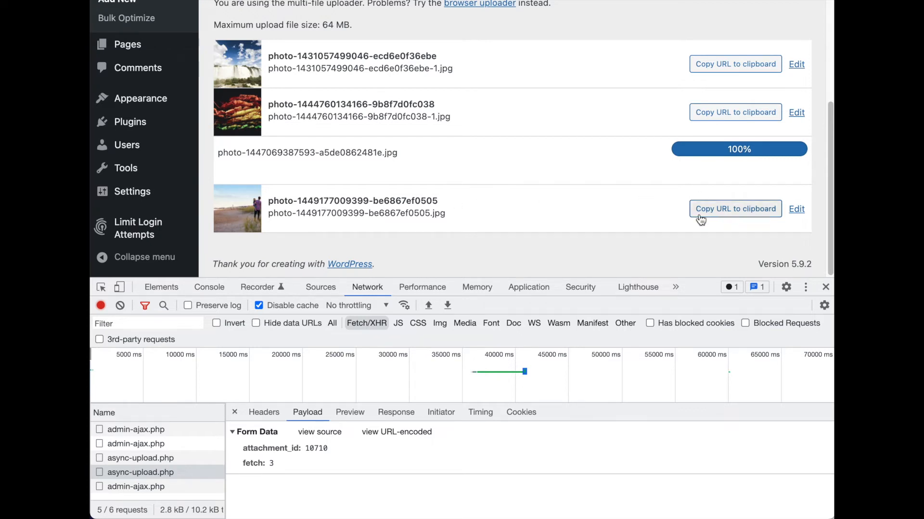
{"action": "left_click", "coordinate": [349, 411]}
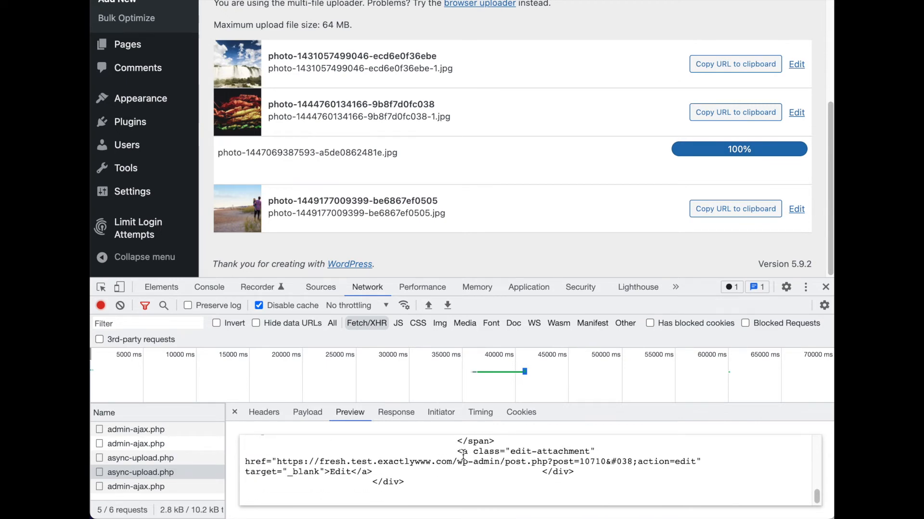
{"action": "left_click", "coordinate": [395, 412]}
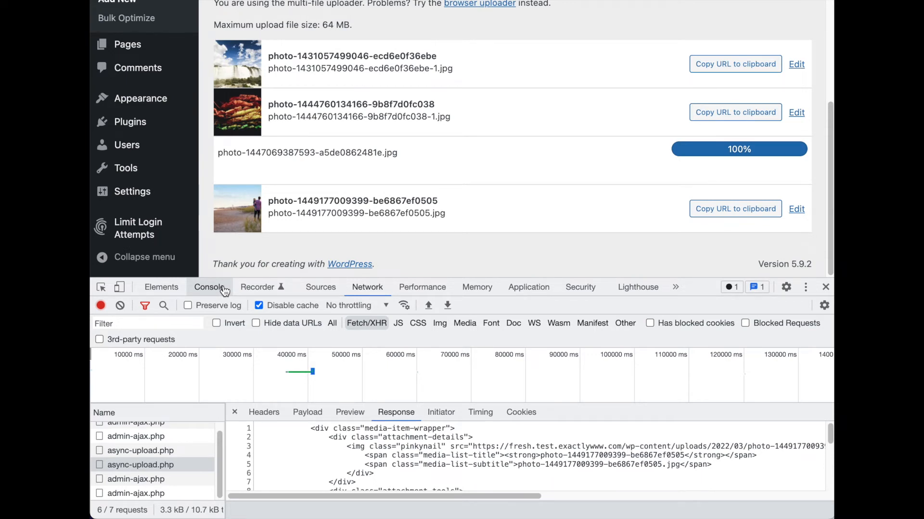
{"action": "mouse_move", "coordinate": [321, 199]}
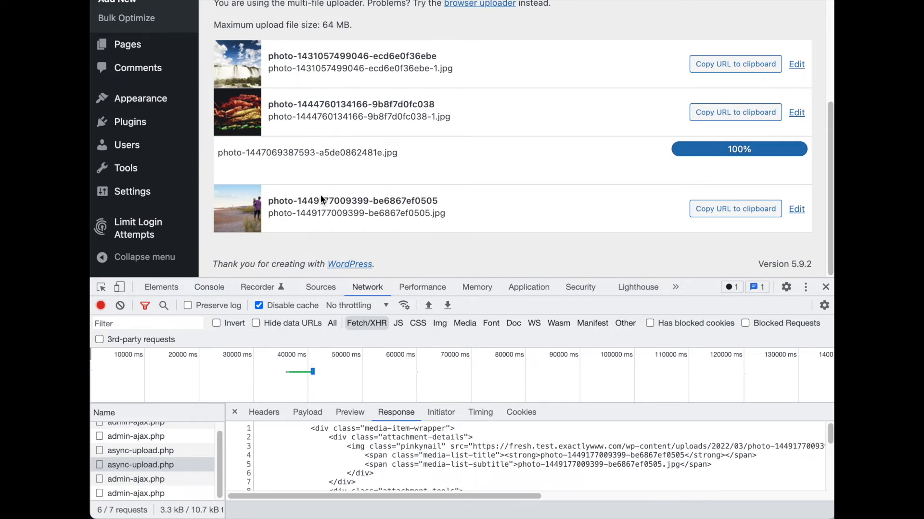
{"action": "mouse_move", "coordinate": [313, 244]}
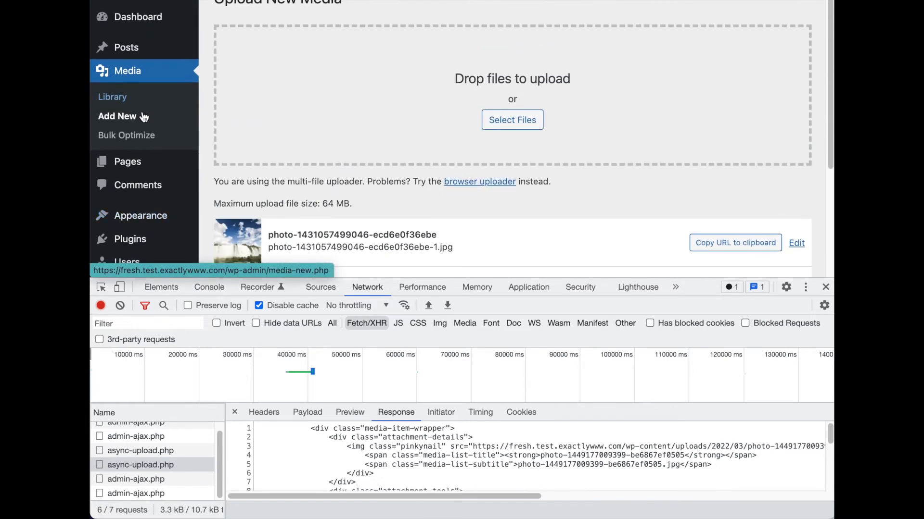
- Open Media > Bulk Optimize and scan for unoptimized images, finding 1,164
{"action": "left_click", "coordinate": [126, 135]}
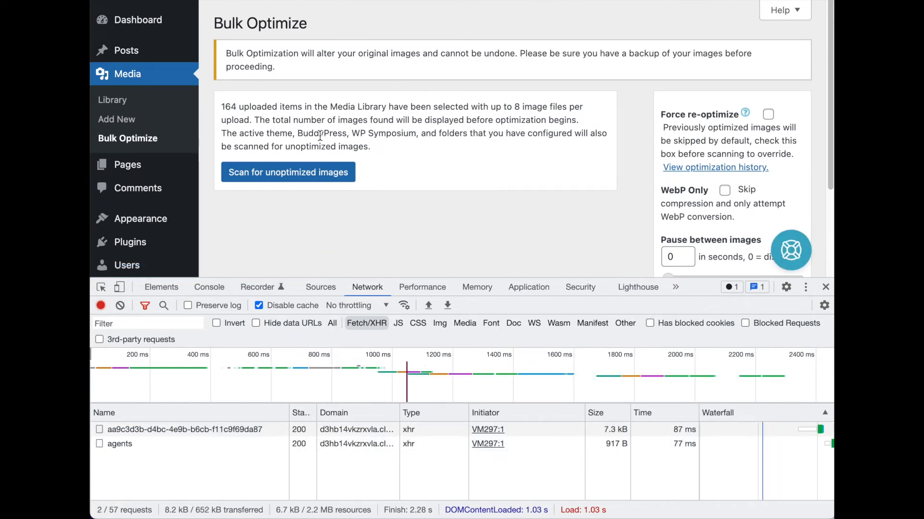
{"action": "mouse_move", "coordinate": [387, 179]}
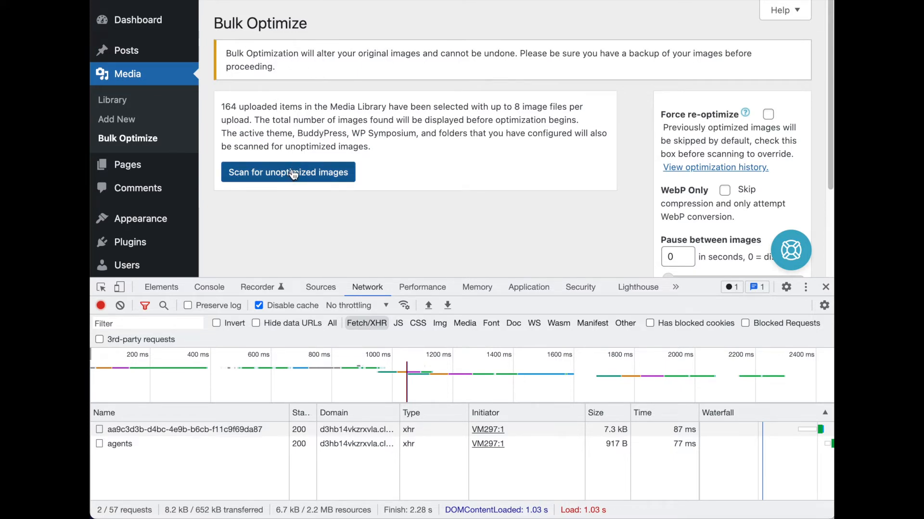
{"action": "left_click", "coordinate": [288, 172]}
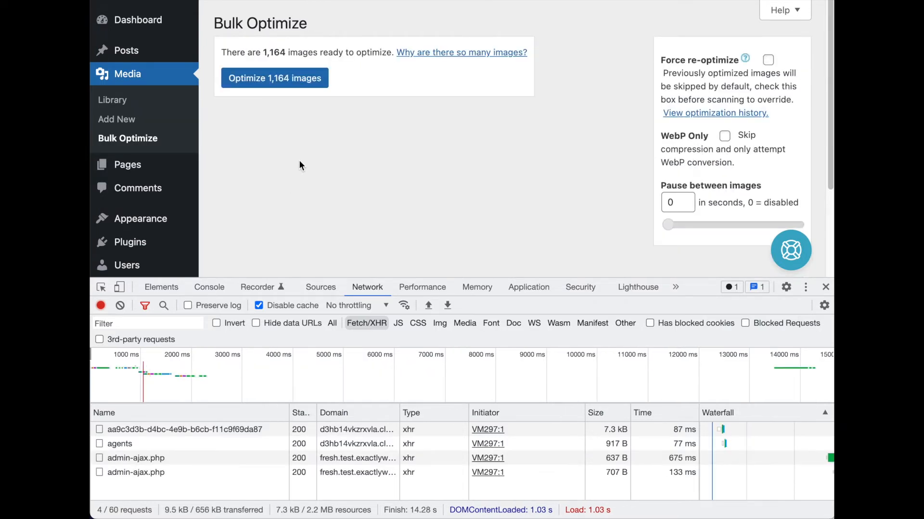
{"action": "mouse_move", "coordinate": [305, 111]}
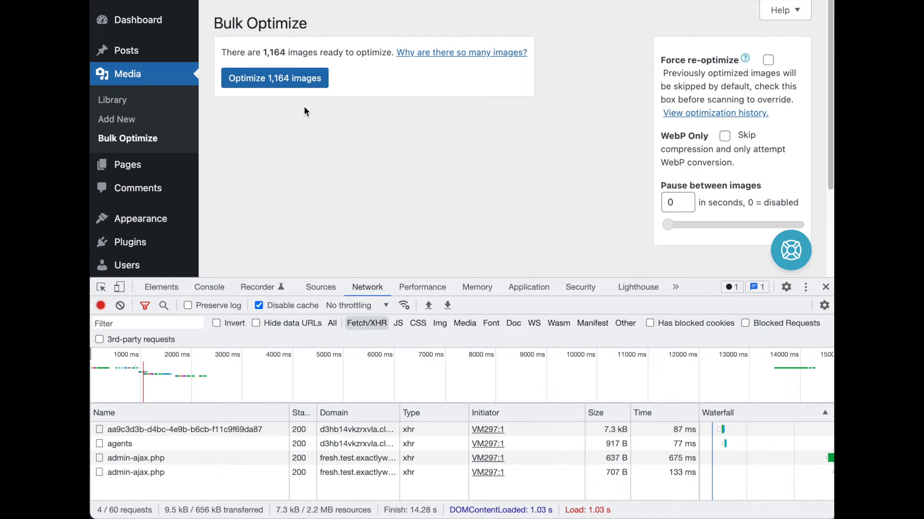
{"action": "mouse_move", "coordinate": [160, 446]}
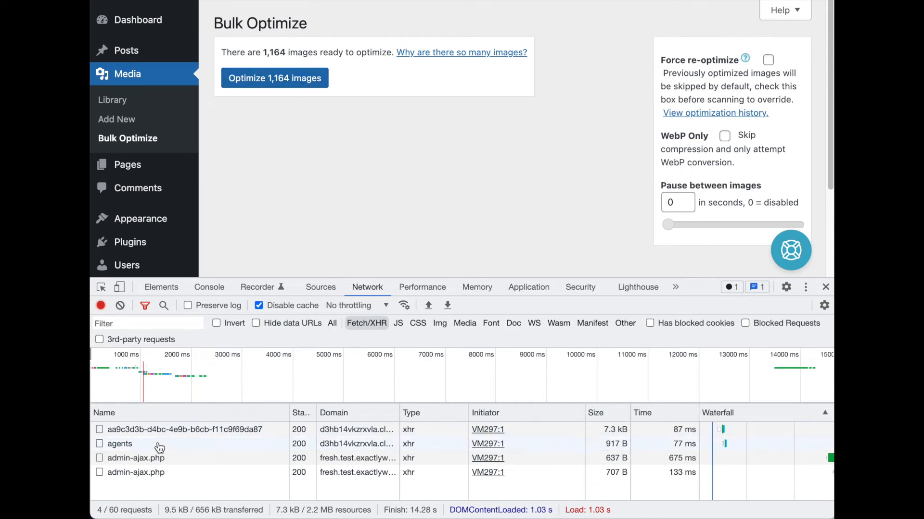
- Check scan admin-ajax.php responses, from 'Stage 2, please wait' to ready 1164
{"action": "left_click", "coordinate": [136, 457]}
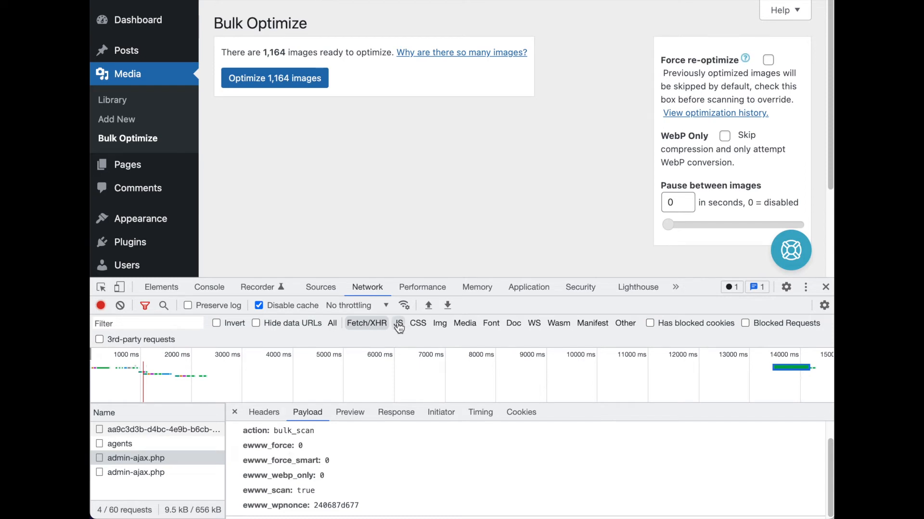
{"action": "left_click", "coordinate": [350, 412]}
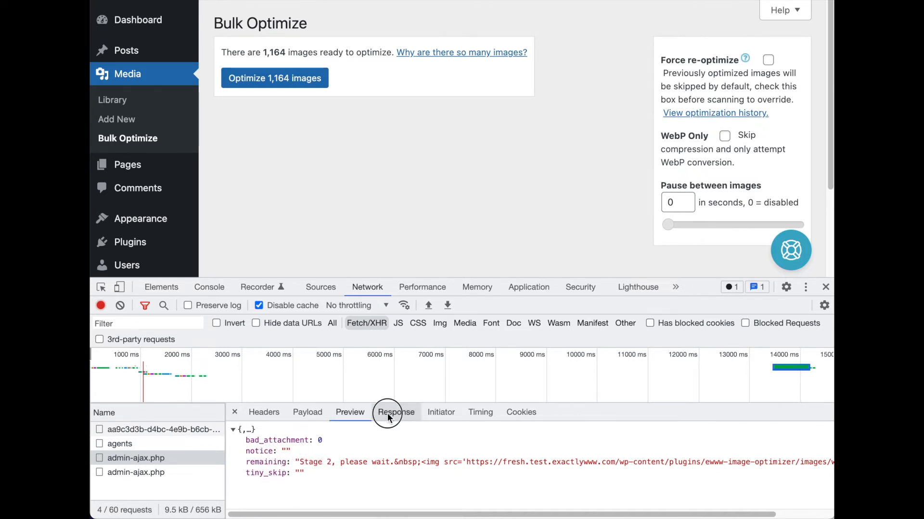
{"action": "left_click", "coordinate": [350, 412]}
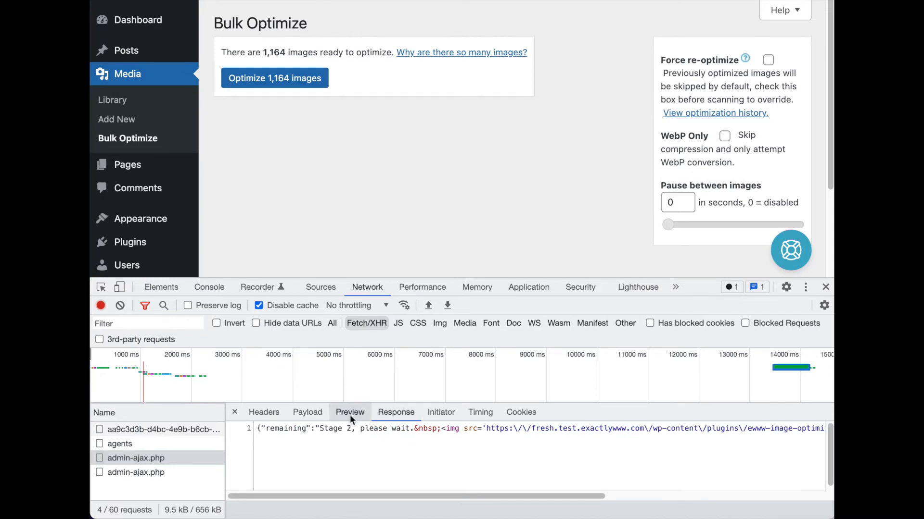
{"action": "left_click", "coordinate": [349, 412]}
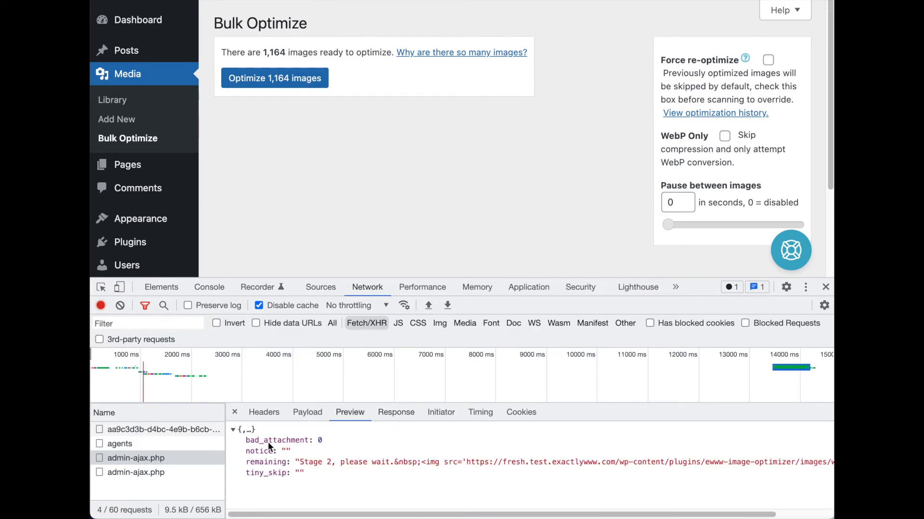
{"action": "mouse_move", "coordinate": [312, 442]}
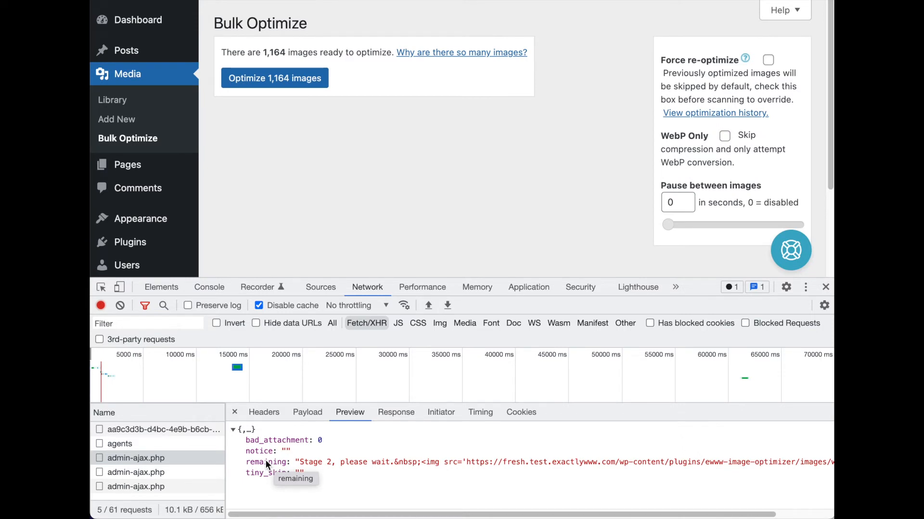
{"action": "mouse_move", "coordinate": [285, 467]}
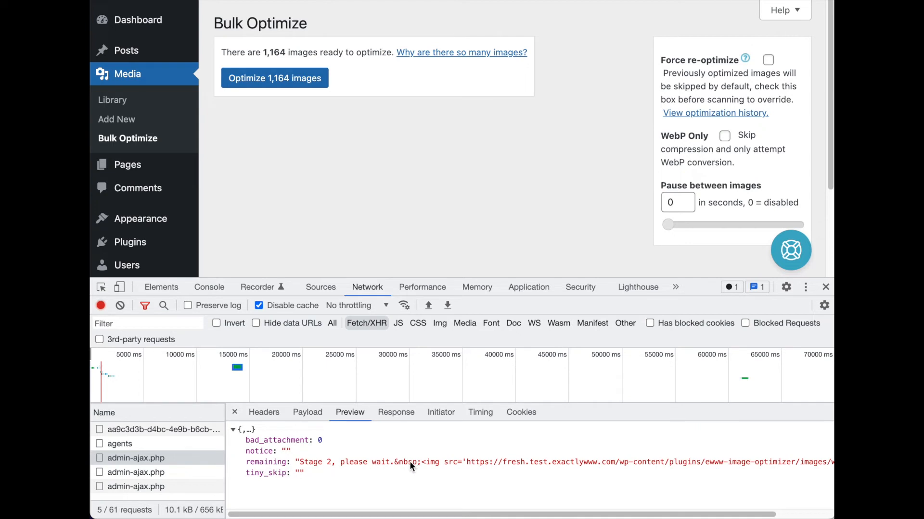
{"action": "mouse_move", "coordinate": [263, 456]}
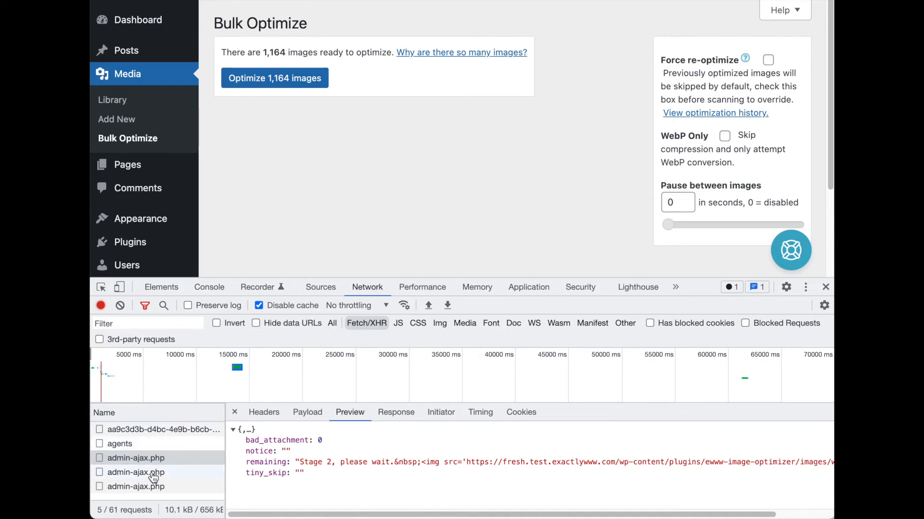
{"action": "left_click", "coordinate": [136, 473]}
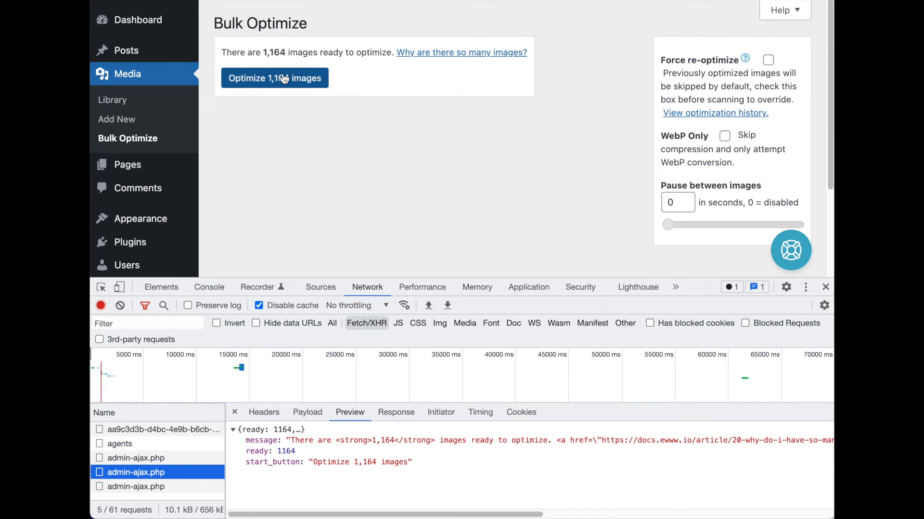
- Start optimizing 1,164 images and open the first batch's admin-ajax.php request
{"action": "left_click", "coordinate": [275, 78]}
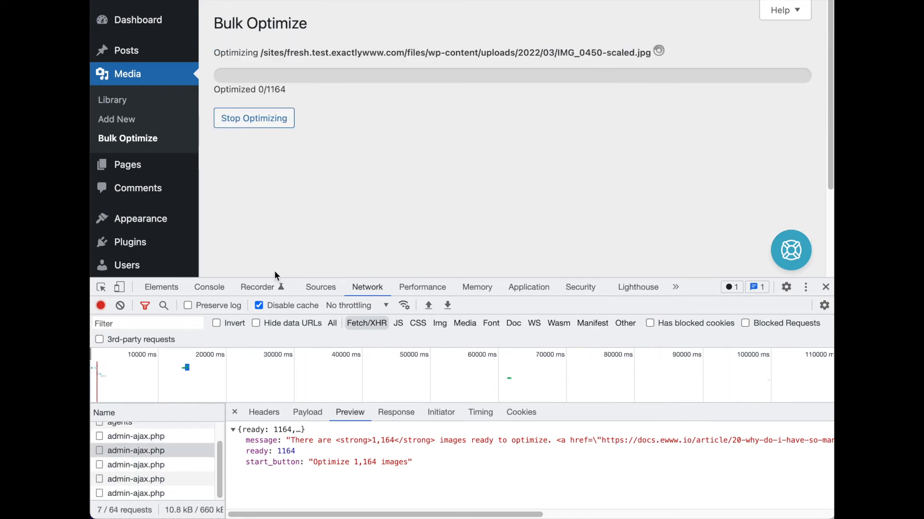
{"action": "left_click", "coordinate": [136, 493]}
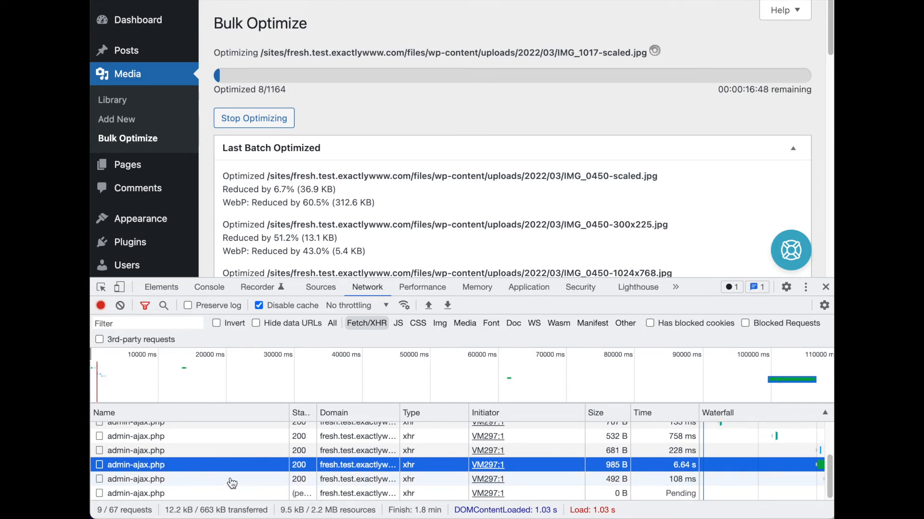
{"action": "mouse_move", "coordinate": [217, 476]}
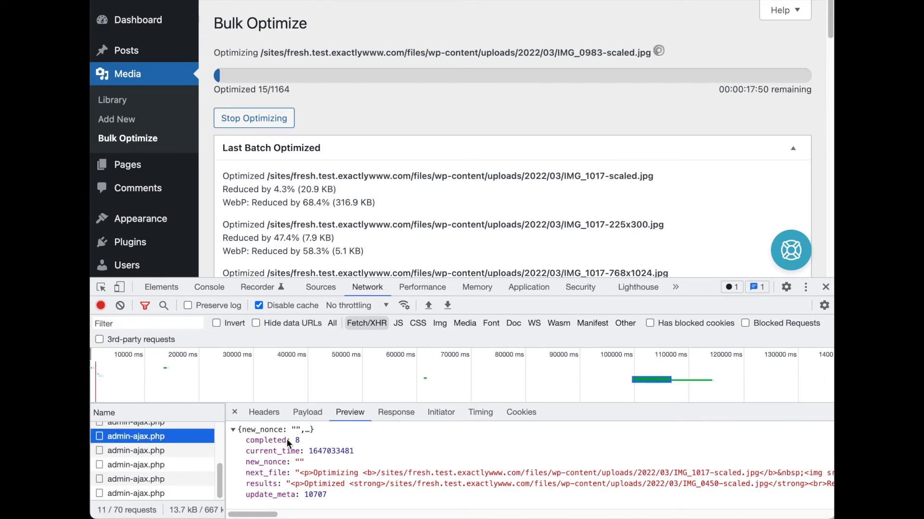
{"action": "mouse_move", "coordinate": [355, 456]}
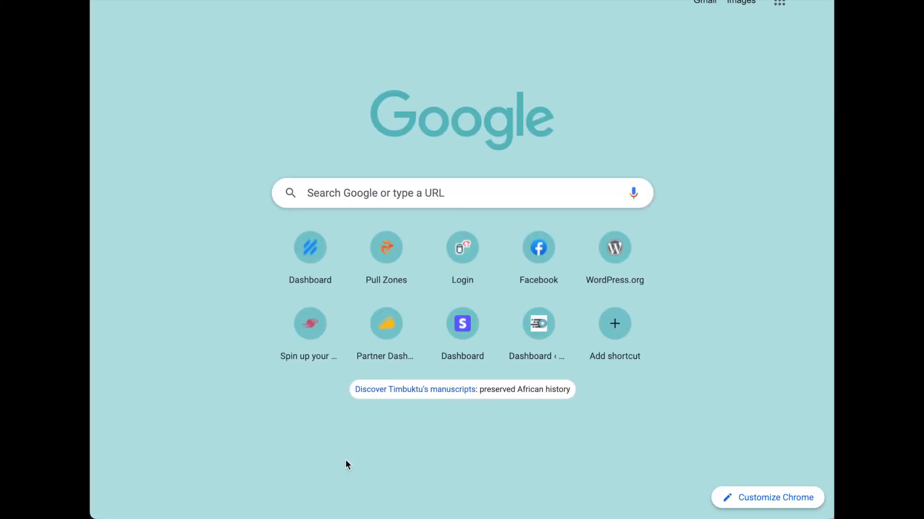
- Search 'wordpress debug' and open the 'Debugging in WordPress' support article
{"action": "type", "text": "wordpress debug"}
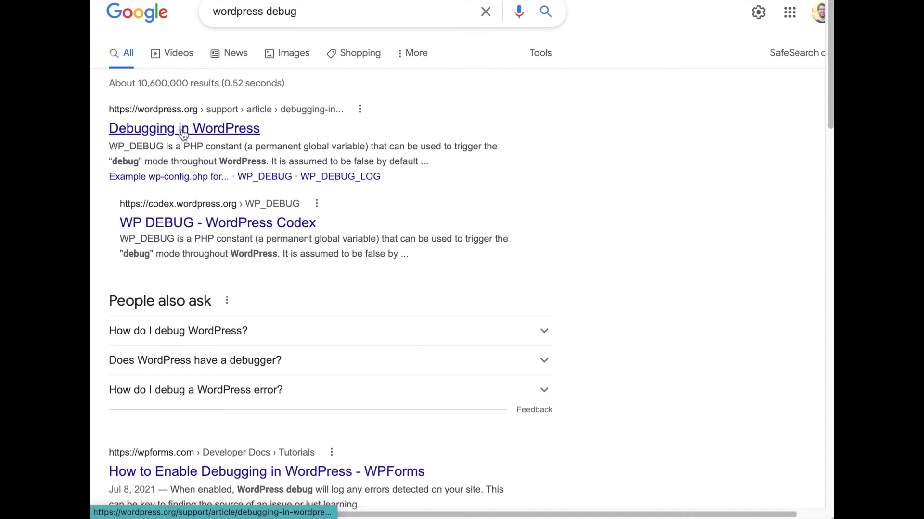
{"action": "left_click", "coordinate": [184, 128]}
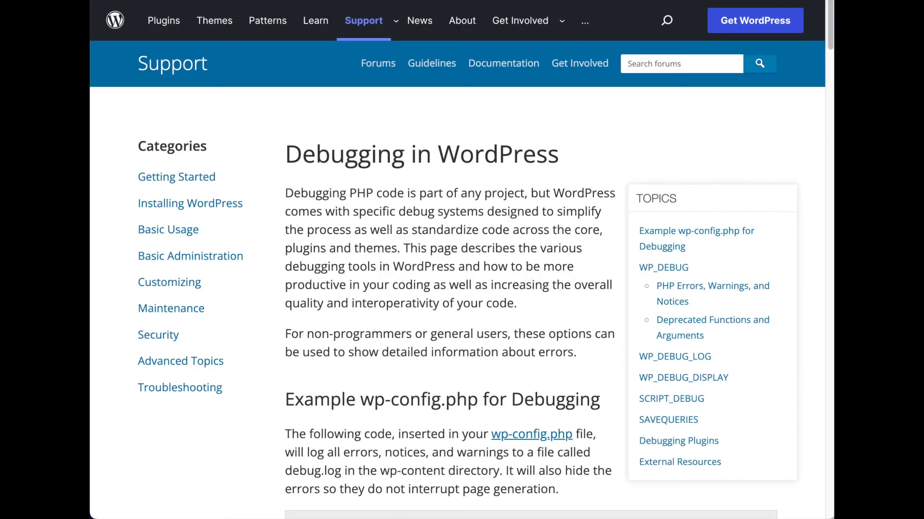